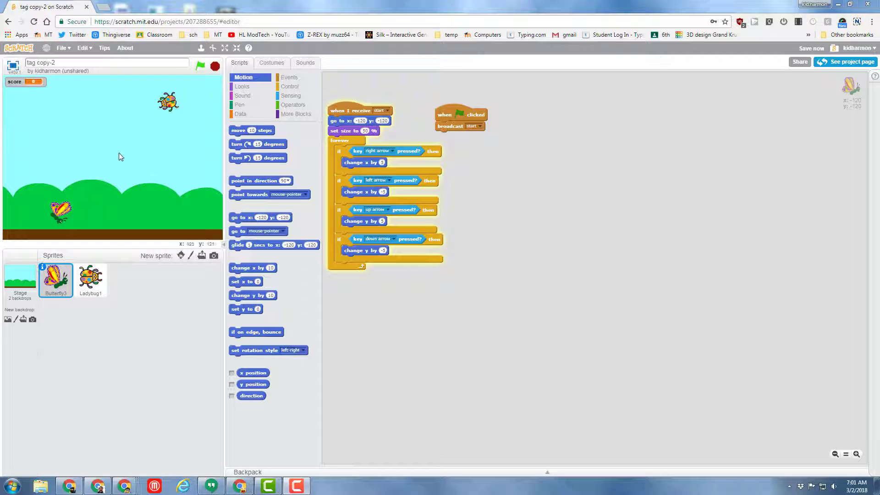
pyautogui.moveTo(111, 181)
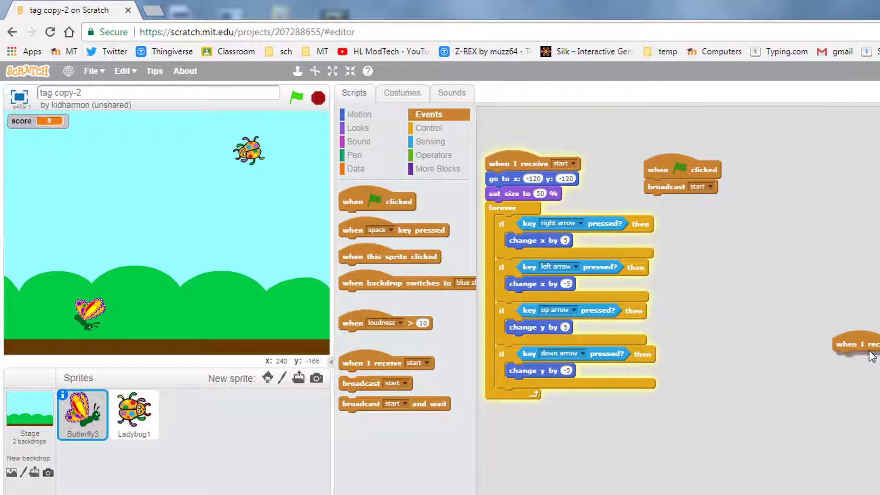
# Place a 'when I receive start' hat with a forever loop and empty if-then under it
pyautogui.moveTo(854, 344); pyautogui.dragTo(796, 319)
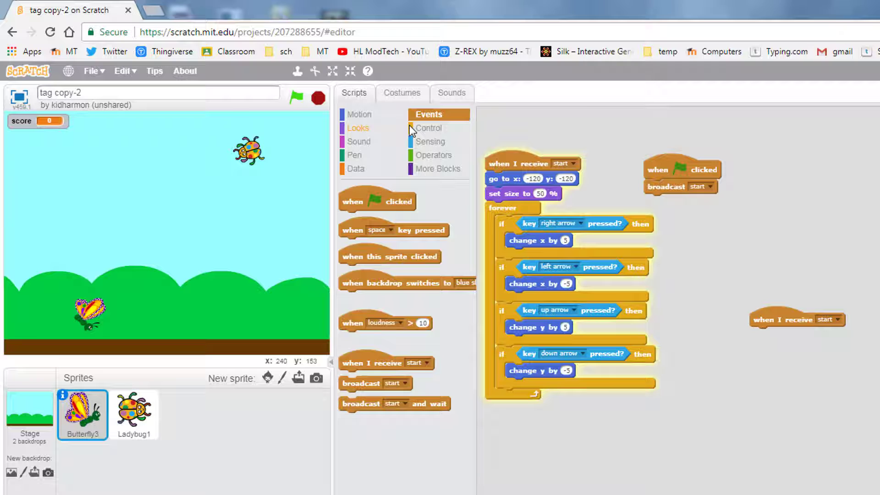
pyautogui.click(430, 128)
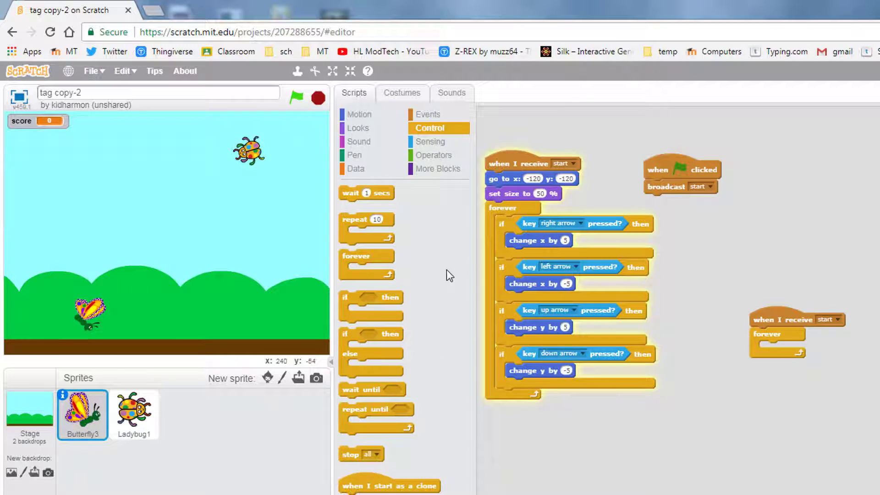
pyautogui.moveTo(435, 272)
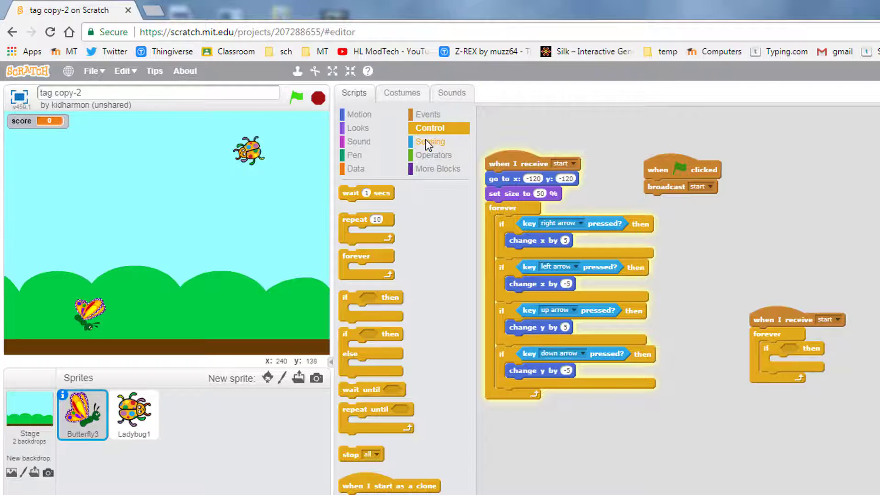
# Make the if-then test 'touching Ladybug1?' using a Sensing block
pyautogui.click(431, 141)
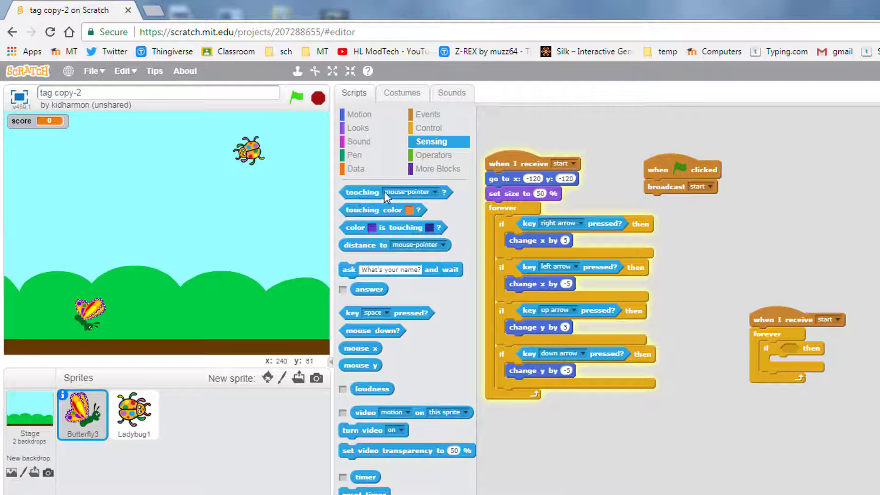
pyautogui.moveTo(362, 192); pyautogui.dragTo(803, 350)
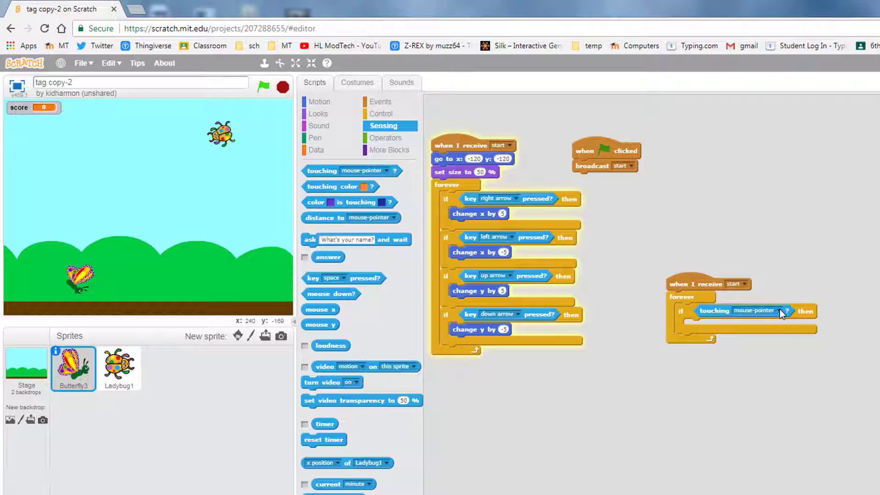
pyautogui.click(790, 310)
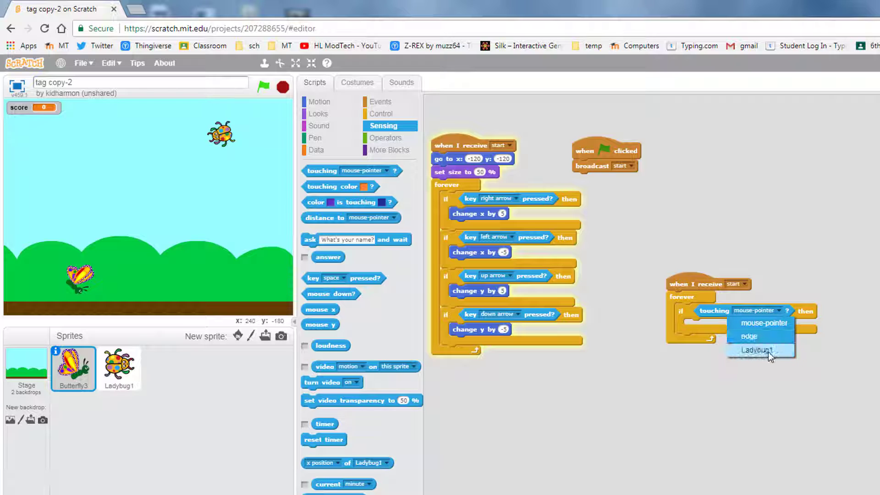
pyautogui.click(761, 349)
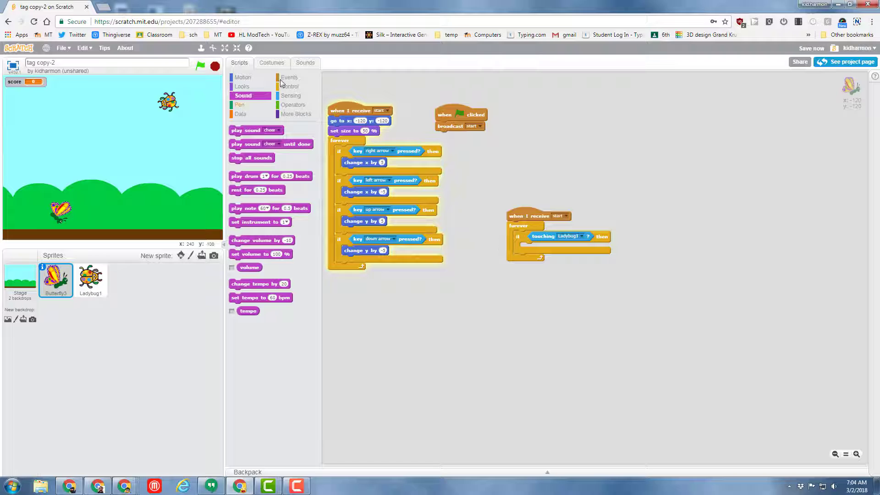
# Confirm the cheer sound exists and add 'play sound cheer' inside the touching-Ladybug1 check
pyautogui.click(304, 63)
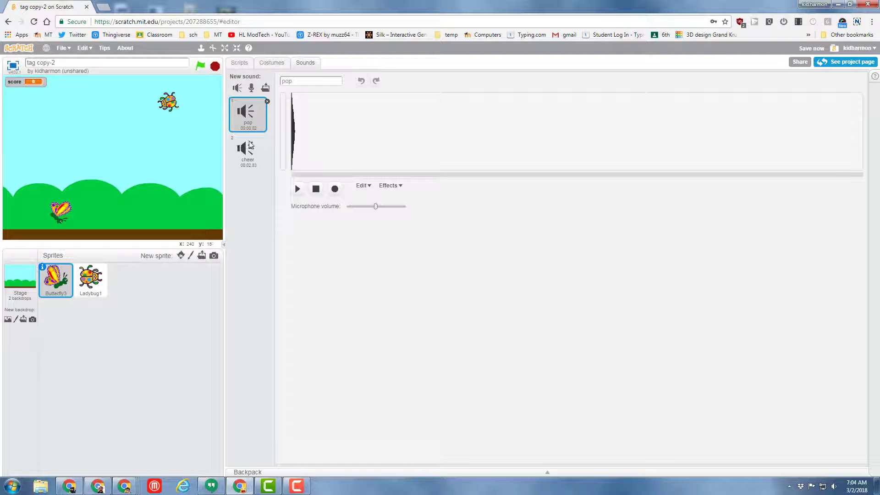
pyautogui.click(238, 62)
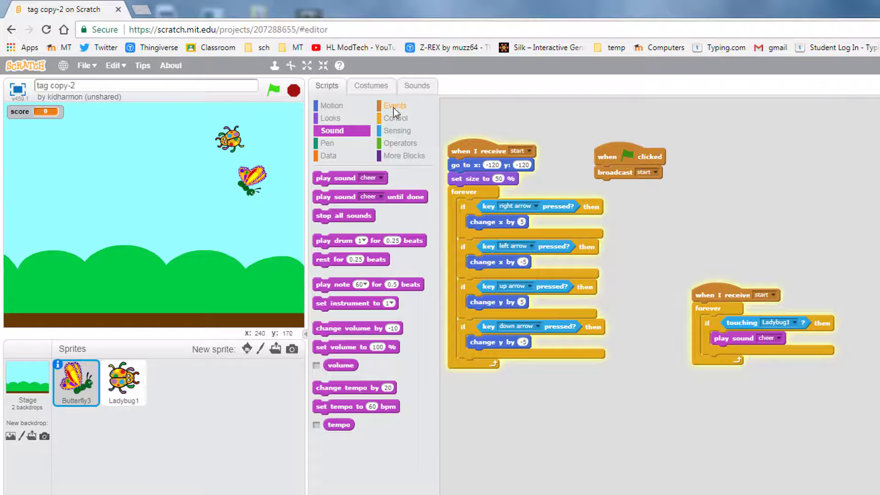
pyautogui.click(398, 118)
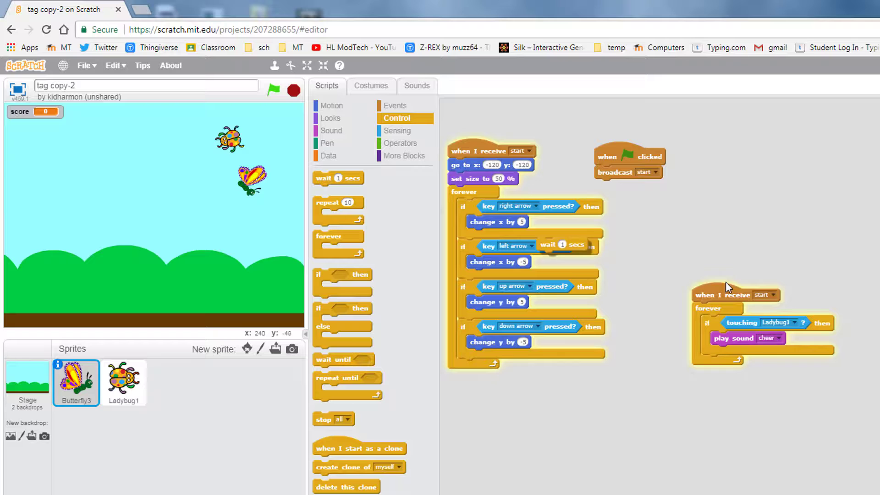